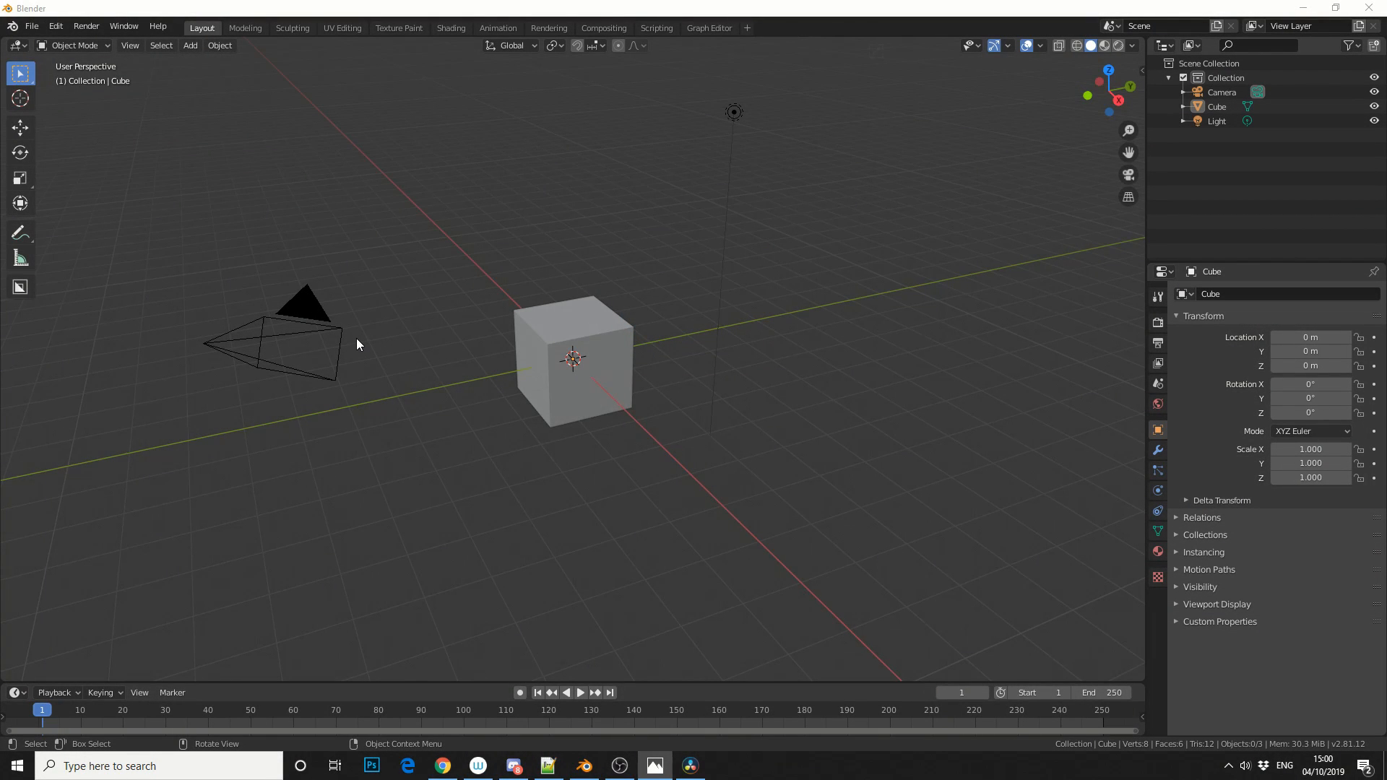
Open Preferences from the Edit menu and filter the add-on list by 'pie'.
{"action": "left_click", "coordinate": [55, 26]}
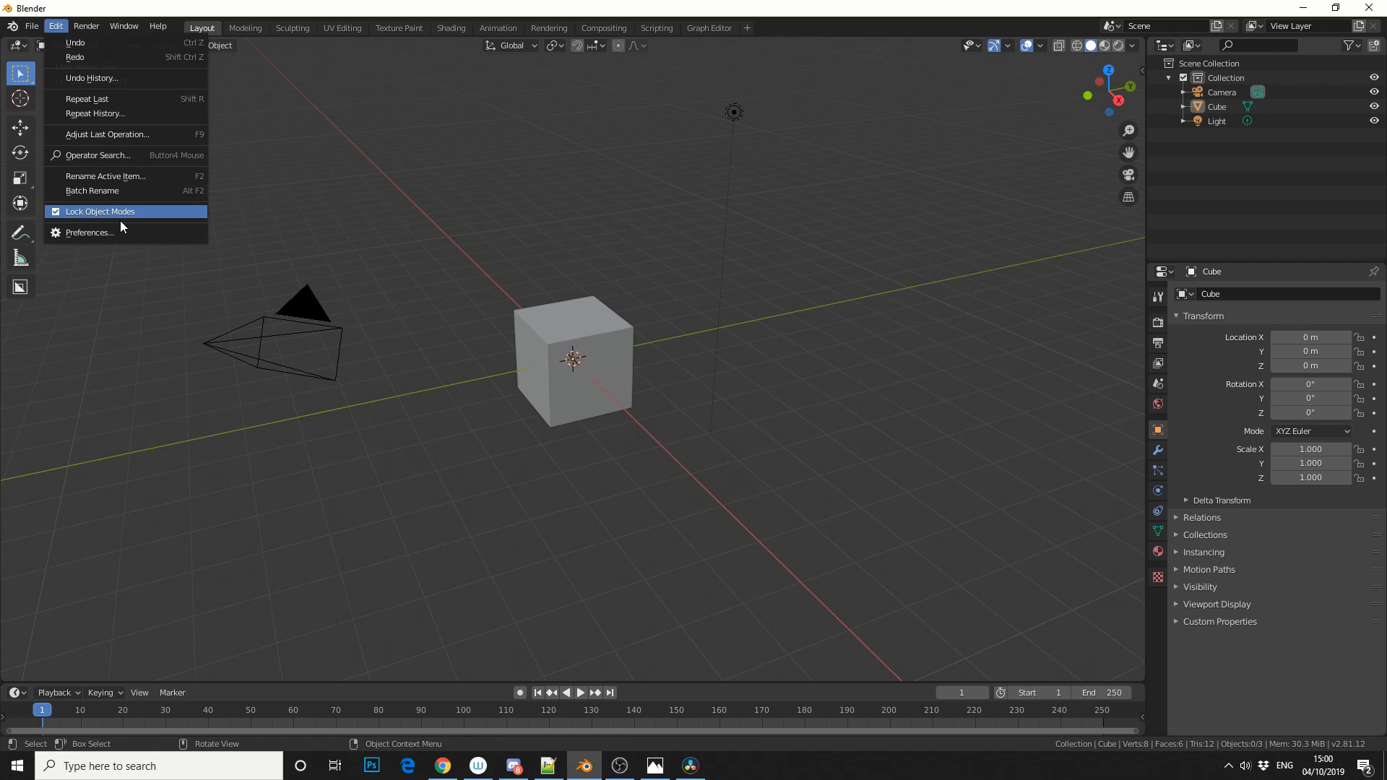
{"action": "left_click", "coordinate": [89, 231]}
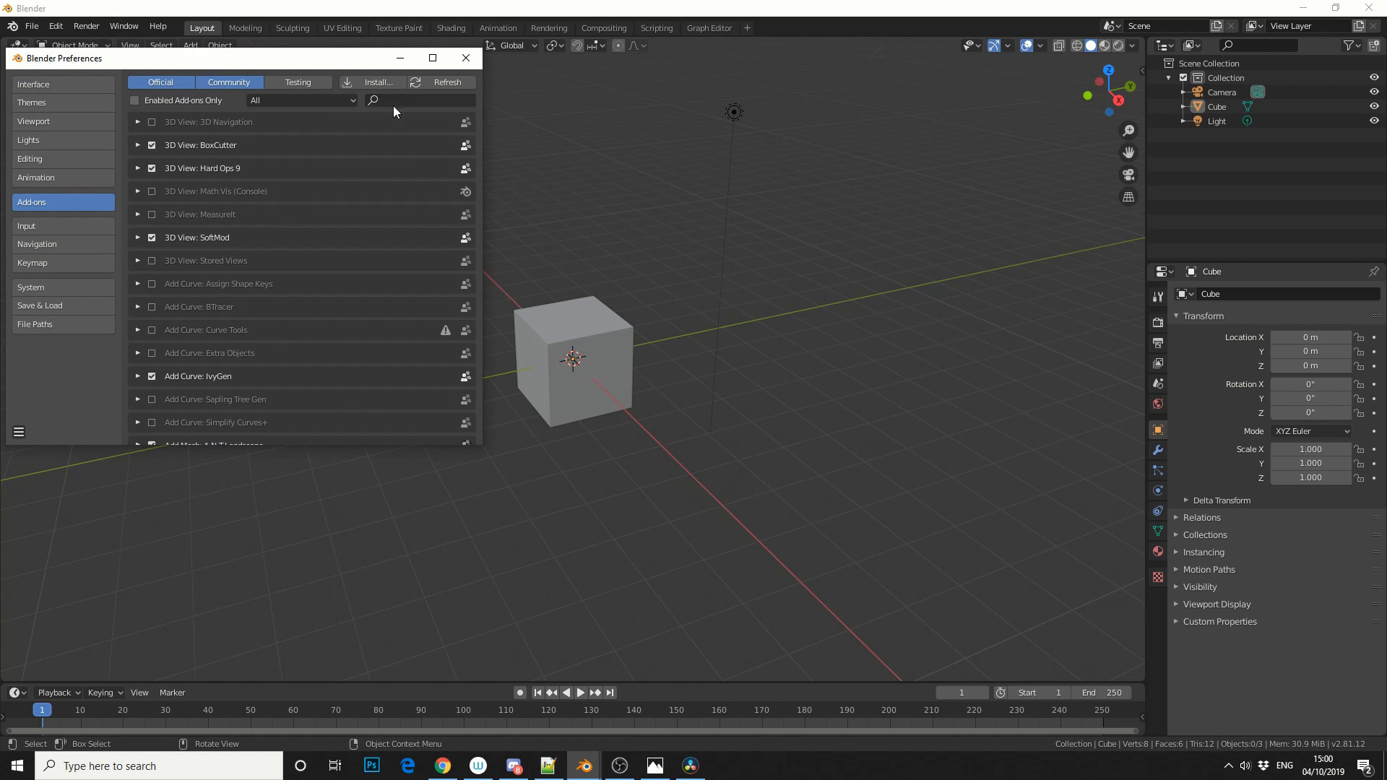
{"action": "type", "text": "p"}
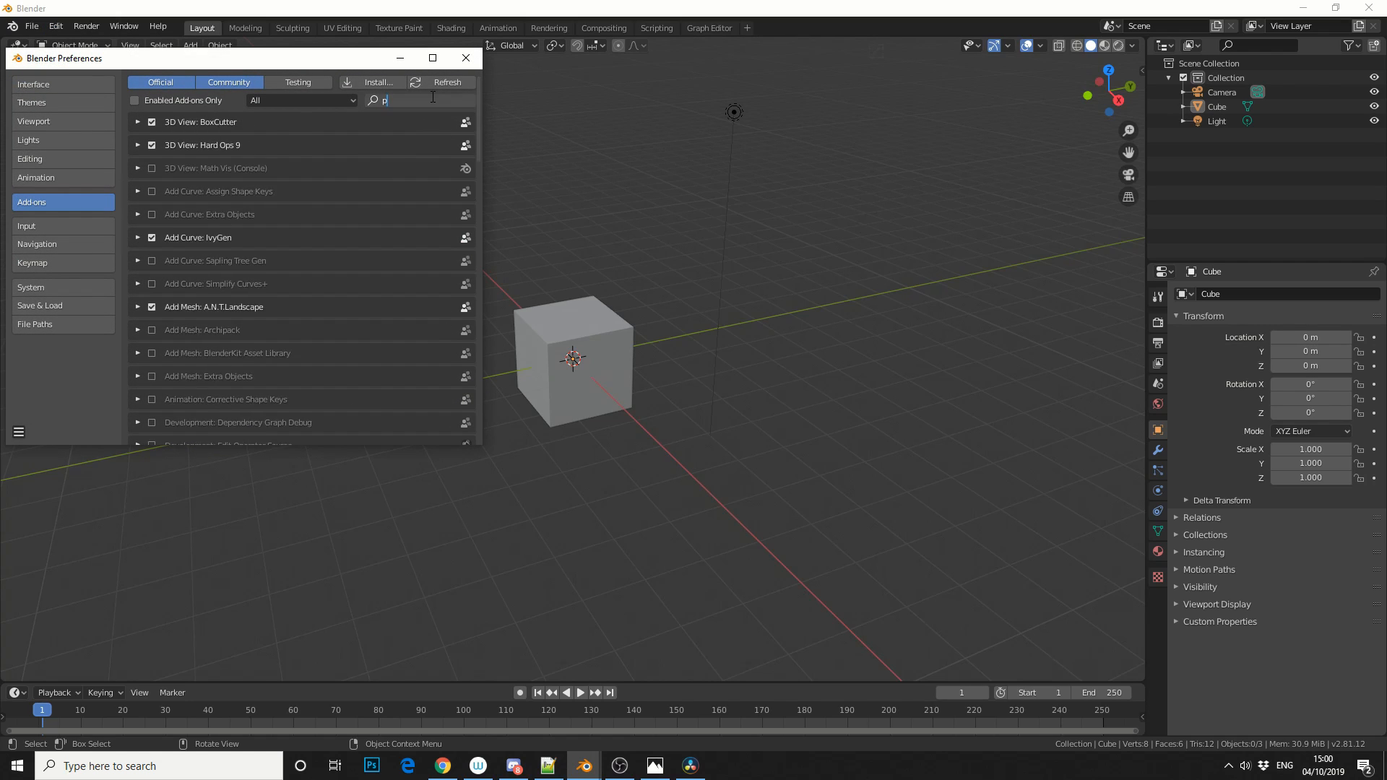
{"action": "type", "text": "ie"}
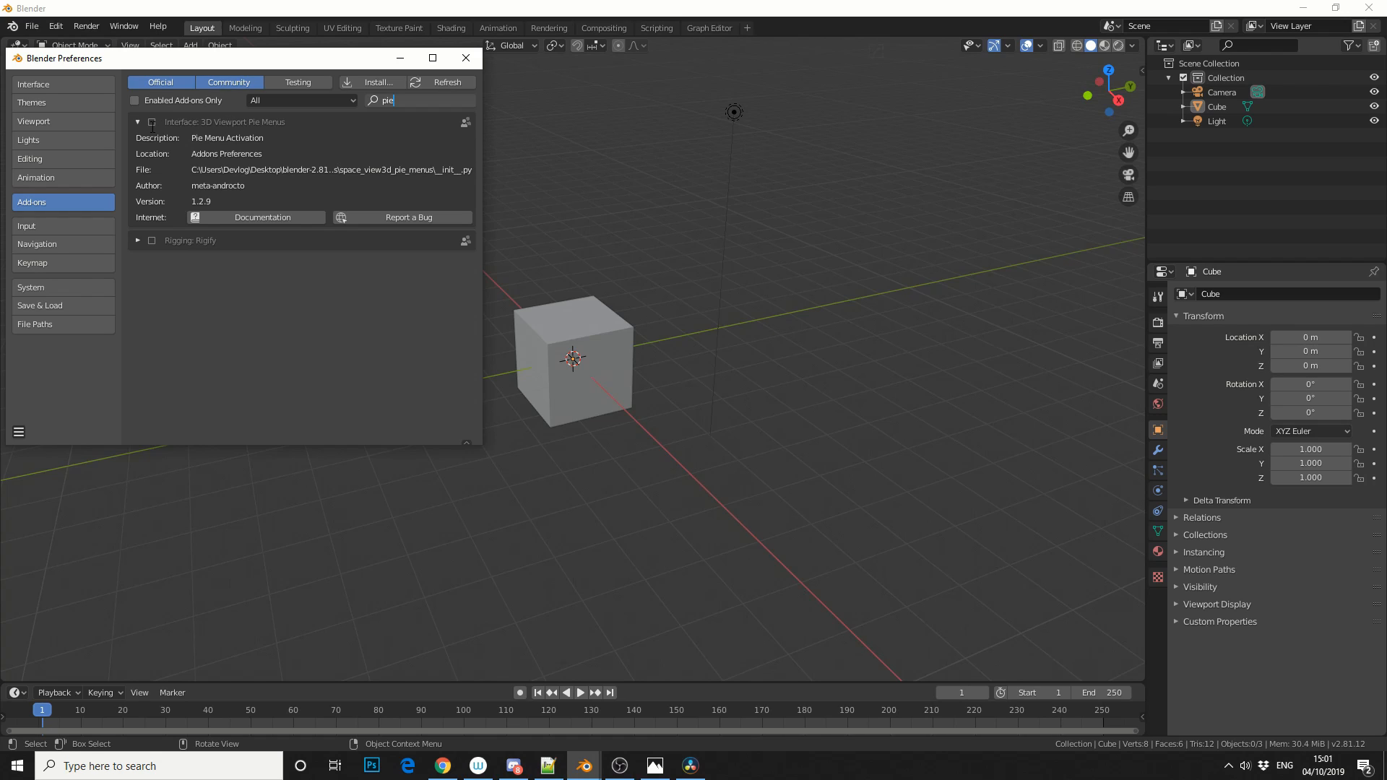
Enable 3D Viewport Pie Menus, toggle Edit Delete Pie off and on, and close Preferences.
{"action": "left_click", "coordinate": [152, 121]}
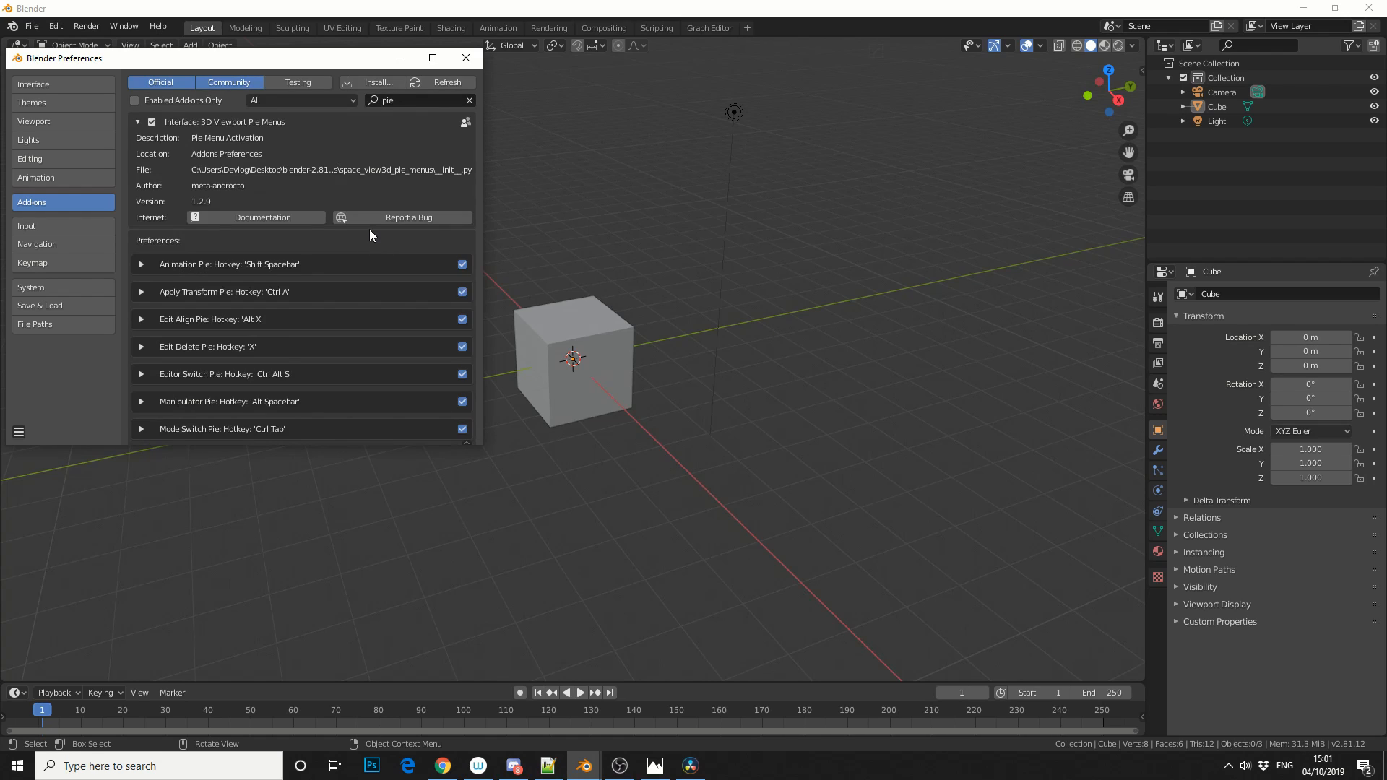
{"action": "scroll", "scroll_direction": "down", "scroll_amount": 3}
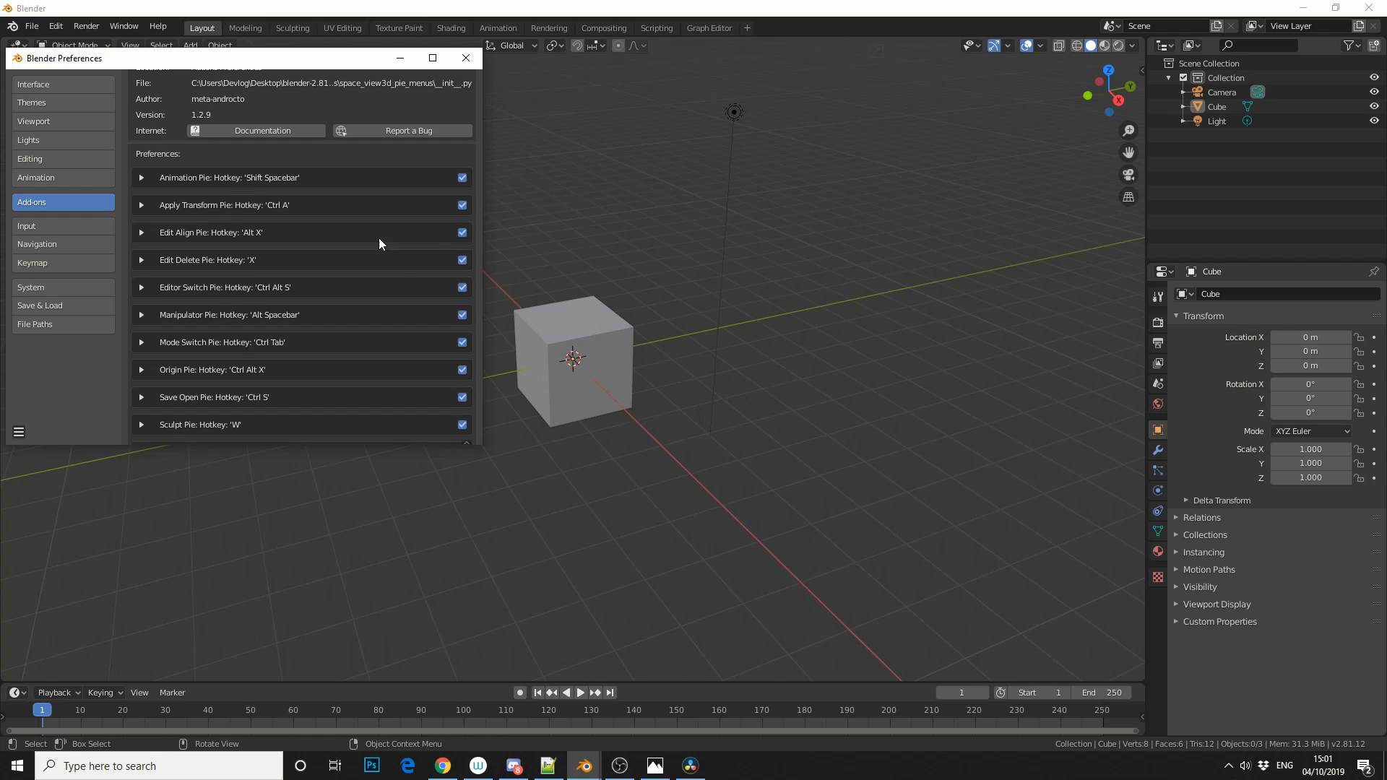
{"action": "left_click", "coordinate": [461, 259]}
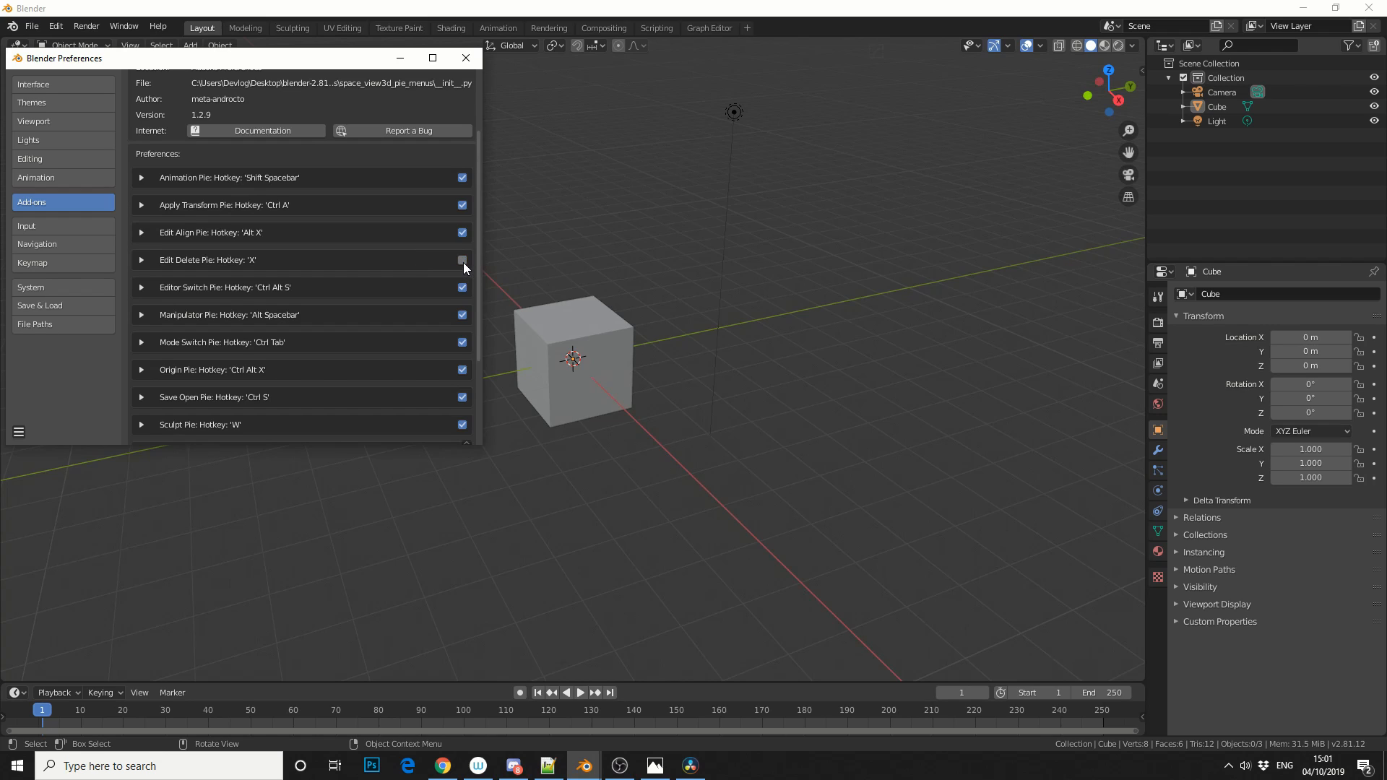
{"action": "left_click", "coordinate": [460, 258]}
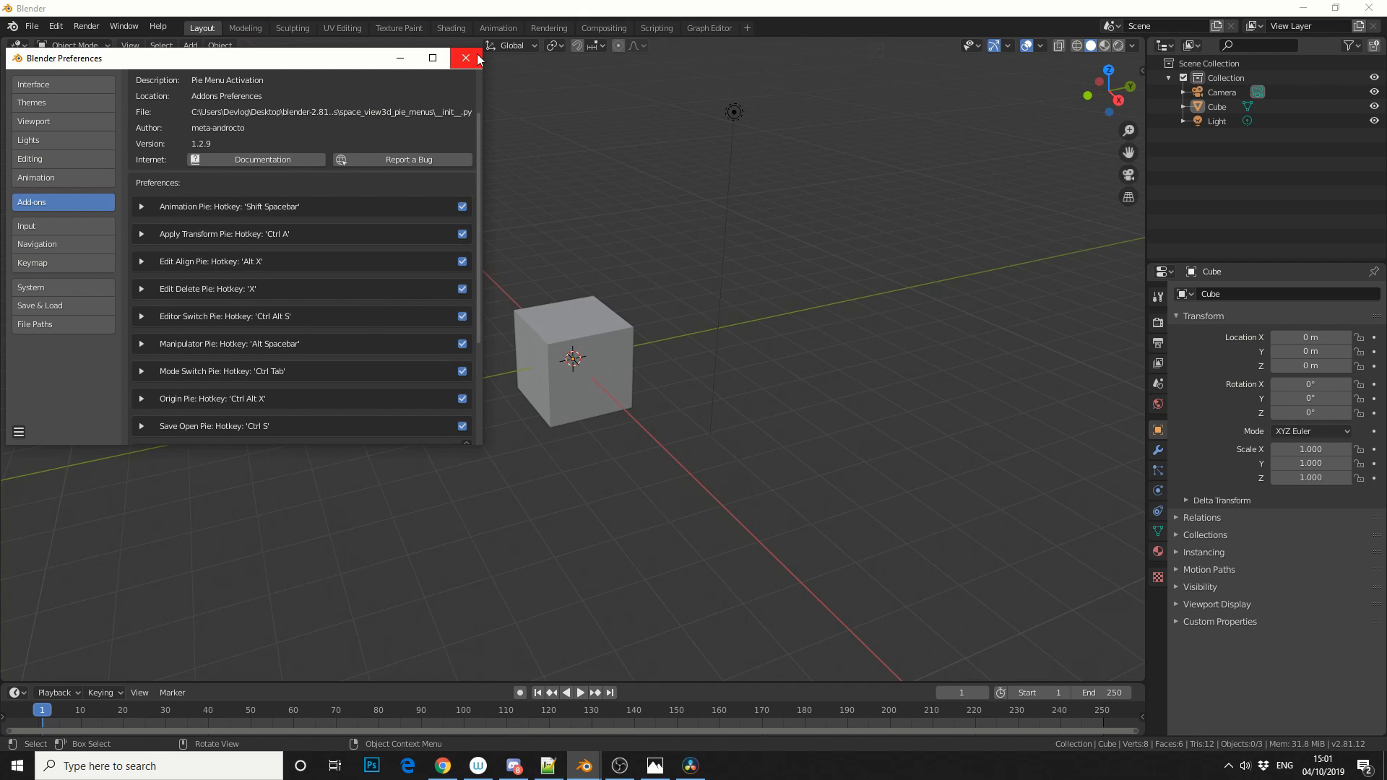
{"action": "left_click", "coordinate": [466, 58]}
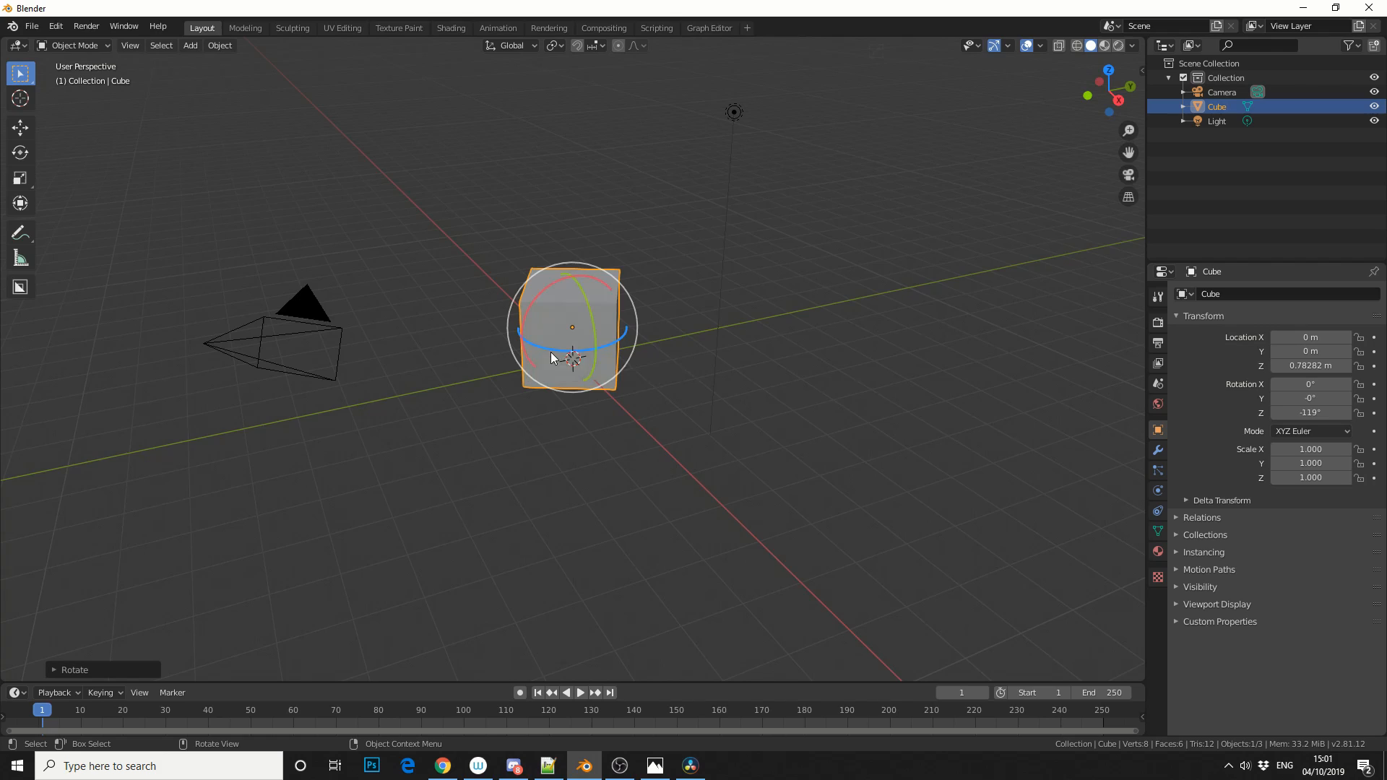
{"action": "mouse_move", "coordinate": [572, 351]}
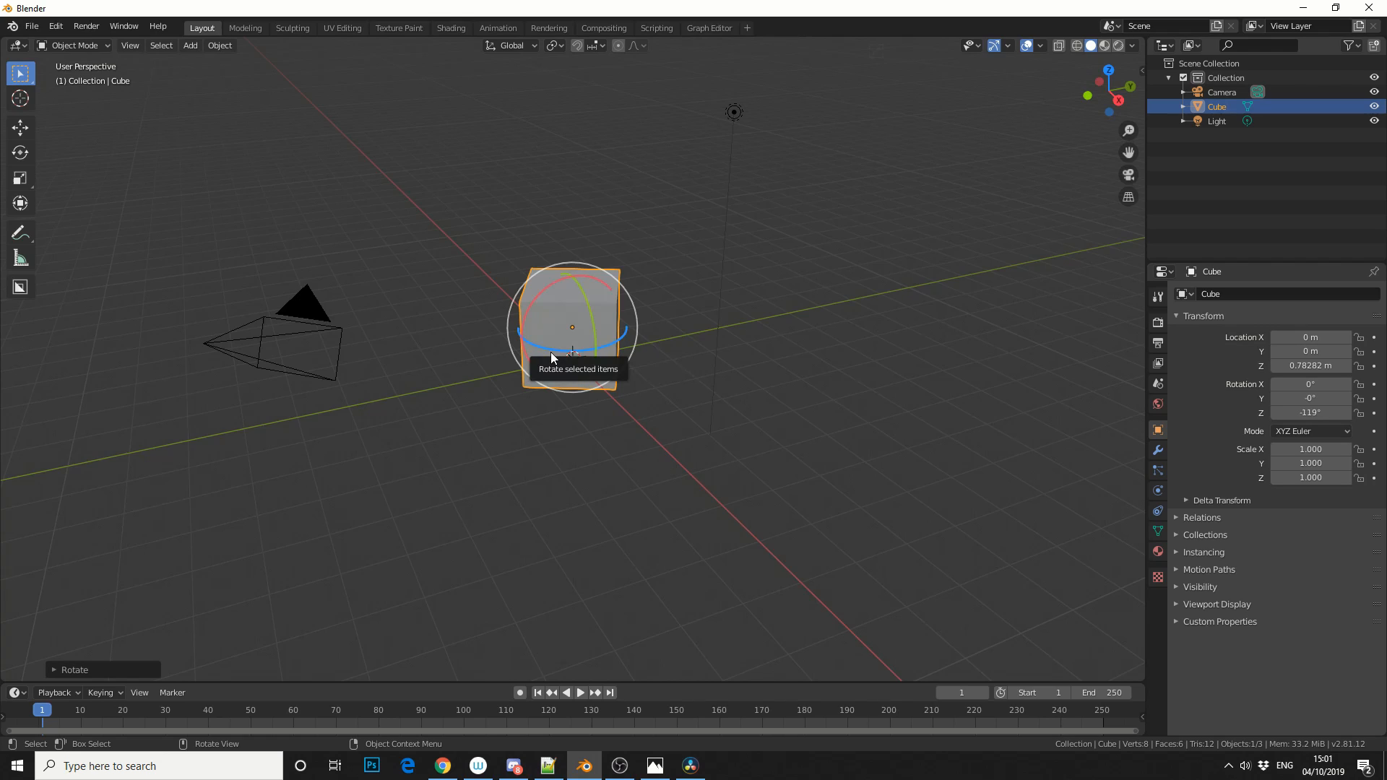
Deselect the cube after positioning it at 0.78 m height and -119° about Z.
{"action": "left_click", "coordinate": [685, 222]}
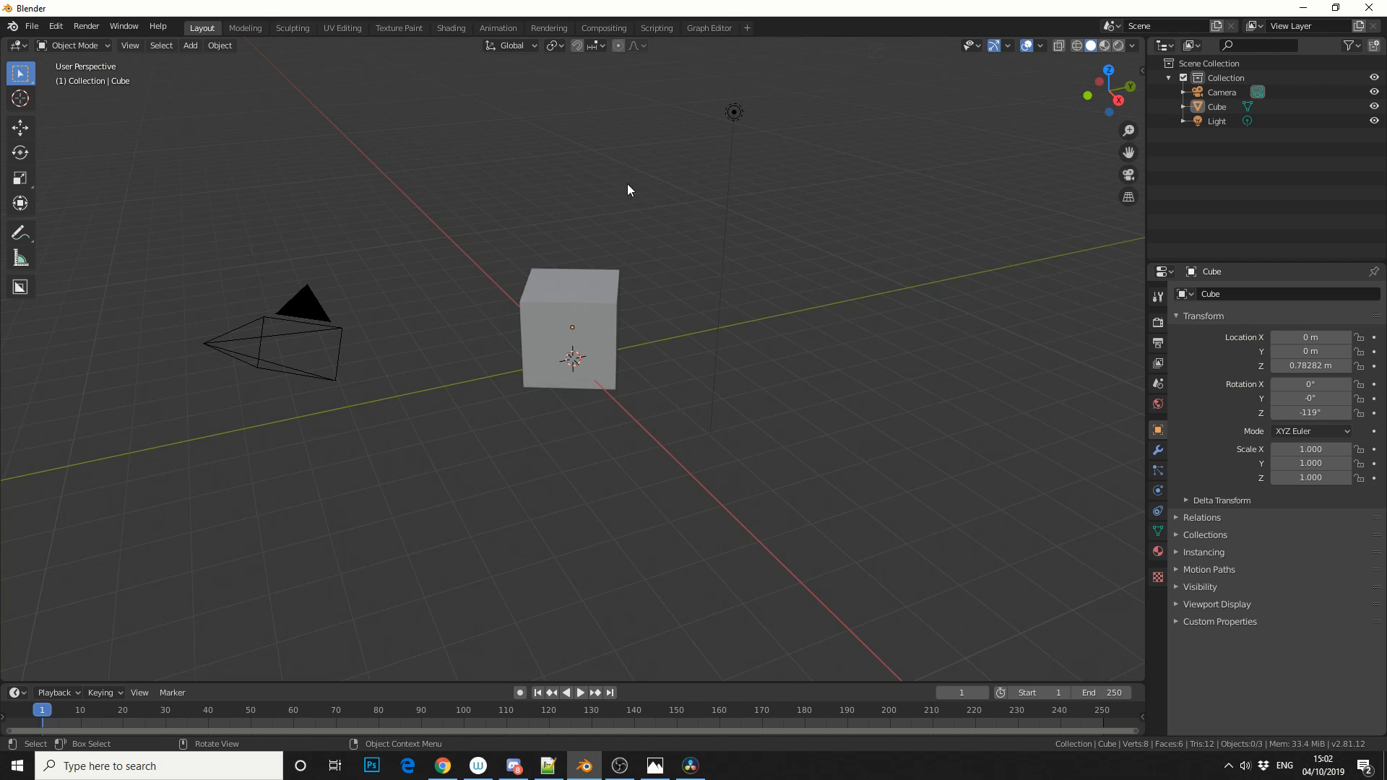
In the Sculpting workspace pick the Blob brush from the brush pie, then return to Layout.
{"action": "left_click", "coordinate": [292, 27]}
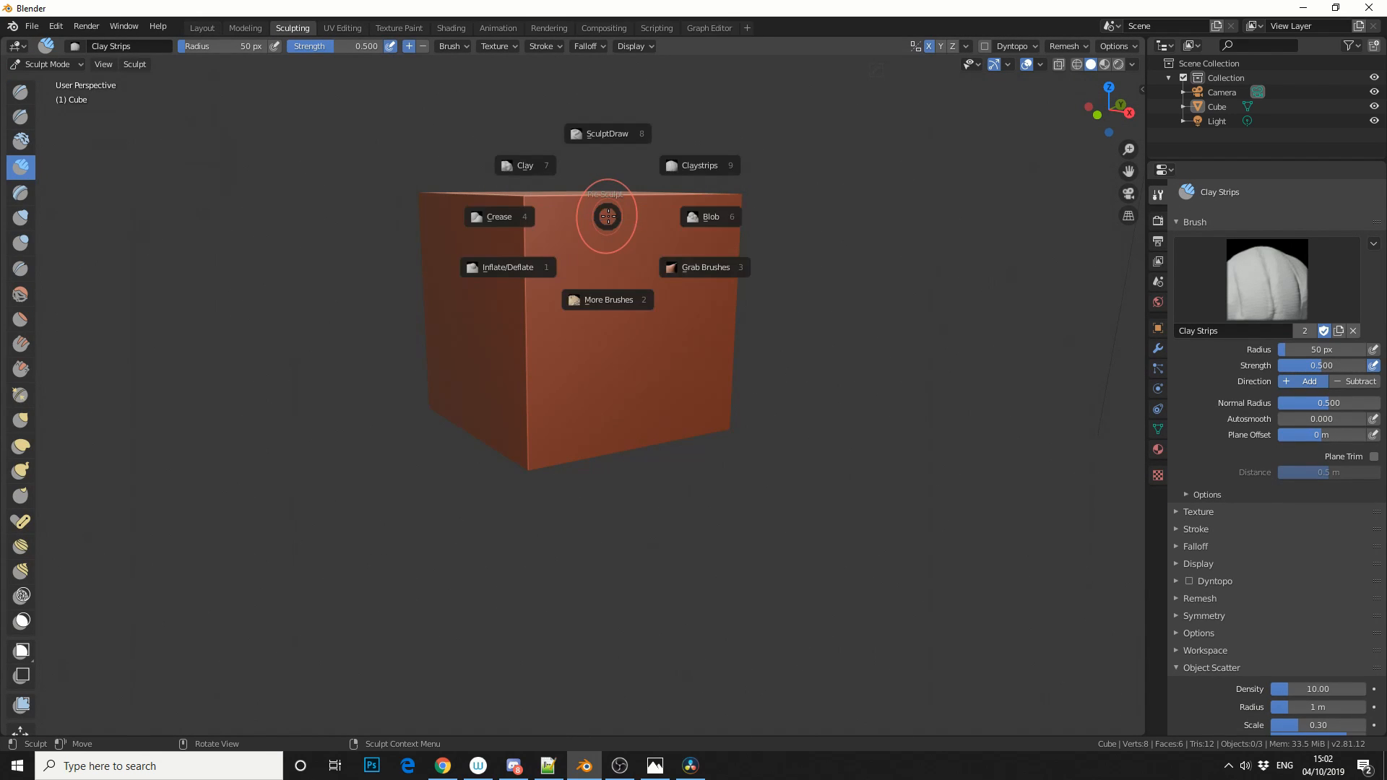
{"action": "left_click", "coordinate": [709, 217]}
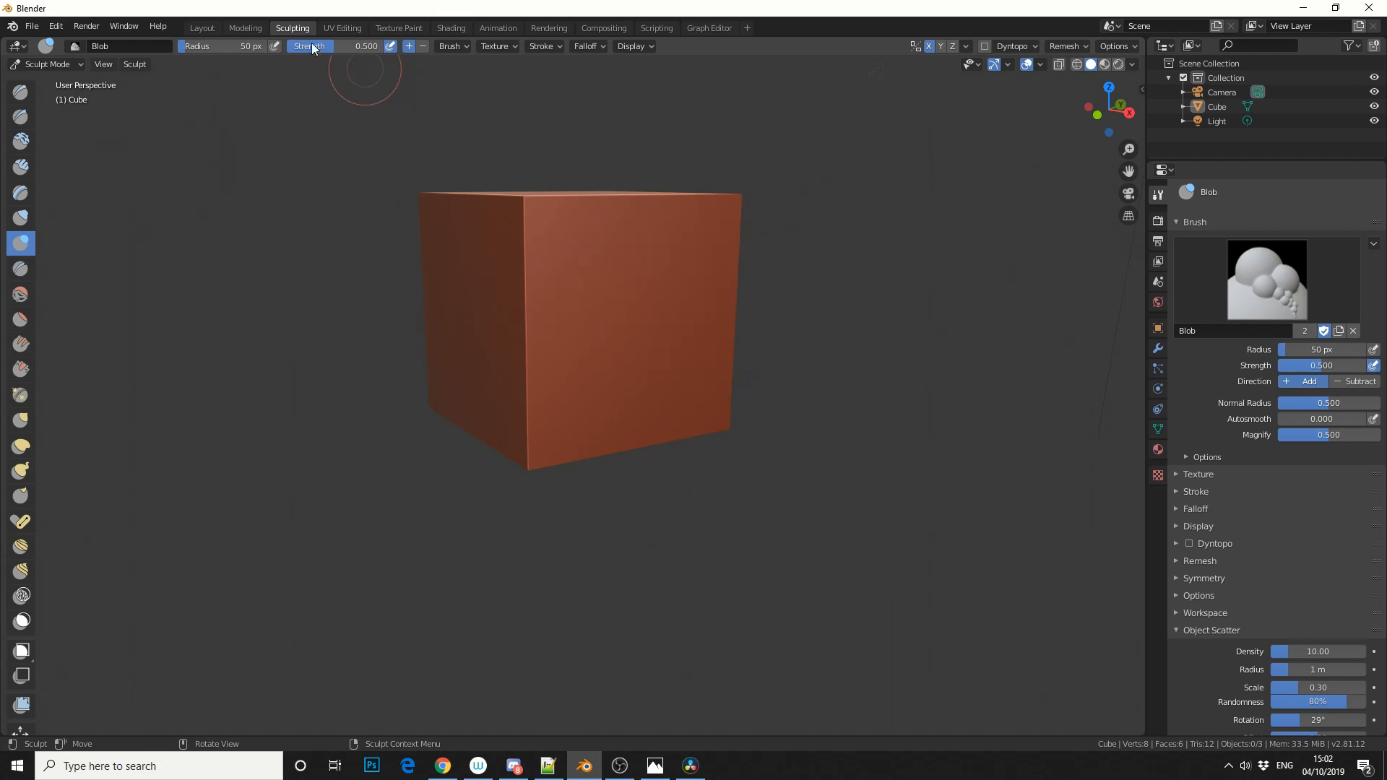
{"action": "left_click", "coordinate": [201, 28]}
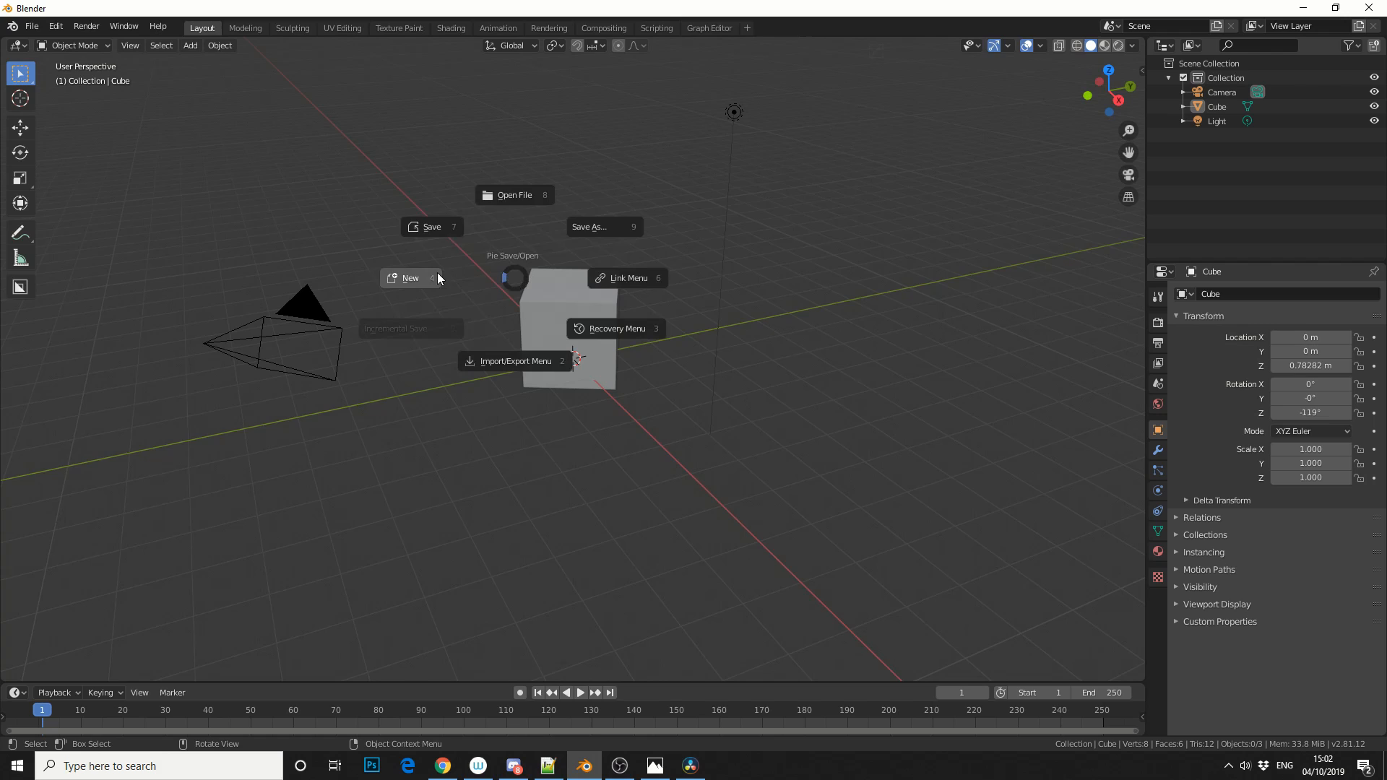
{"action": "left_click", "coordinate": [617, 328]}
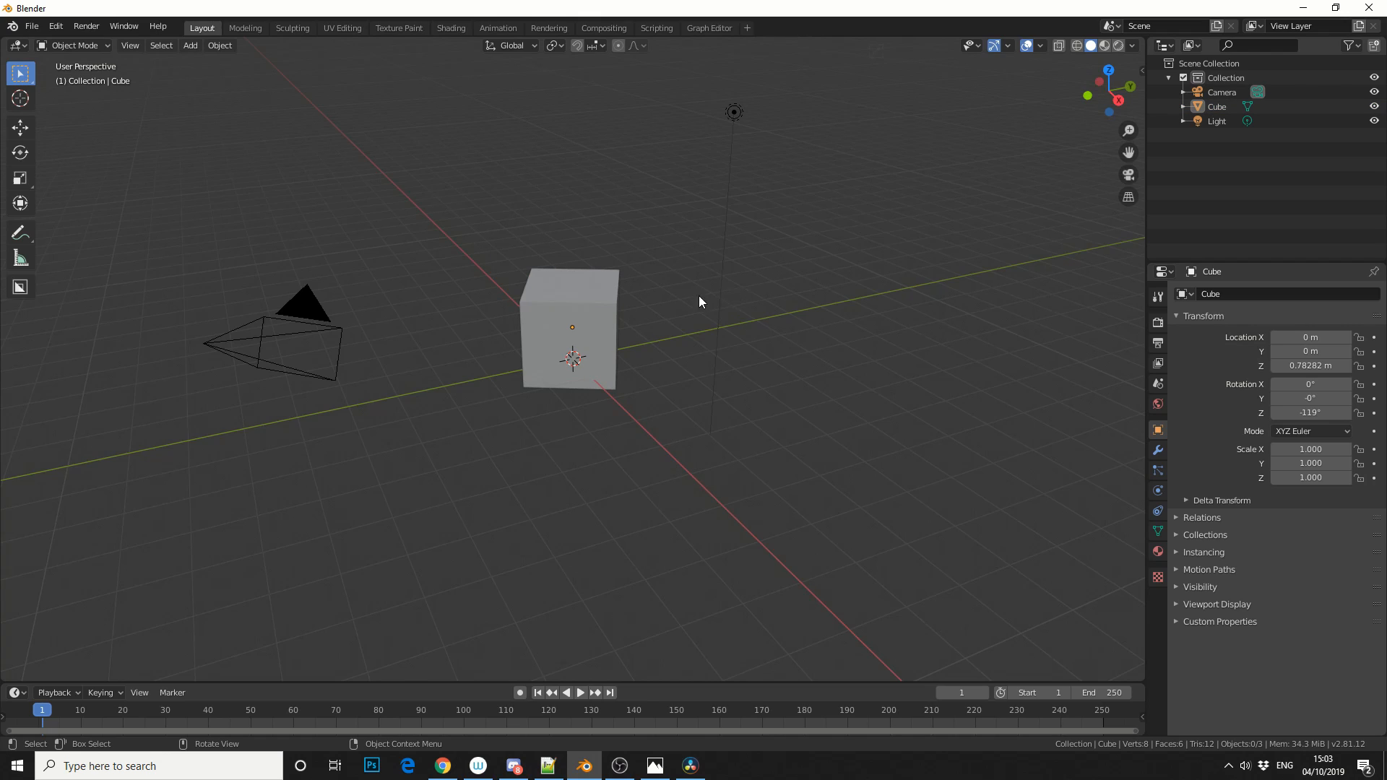
Select the cube and switch it into Edit Mode via the mode pie.
{"action": "left_click", "coordinate": [572, 329]}
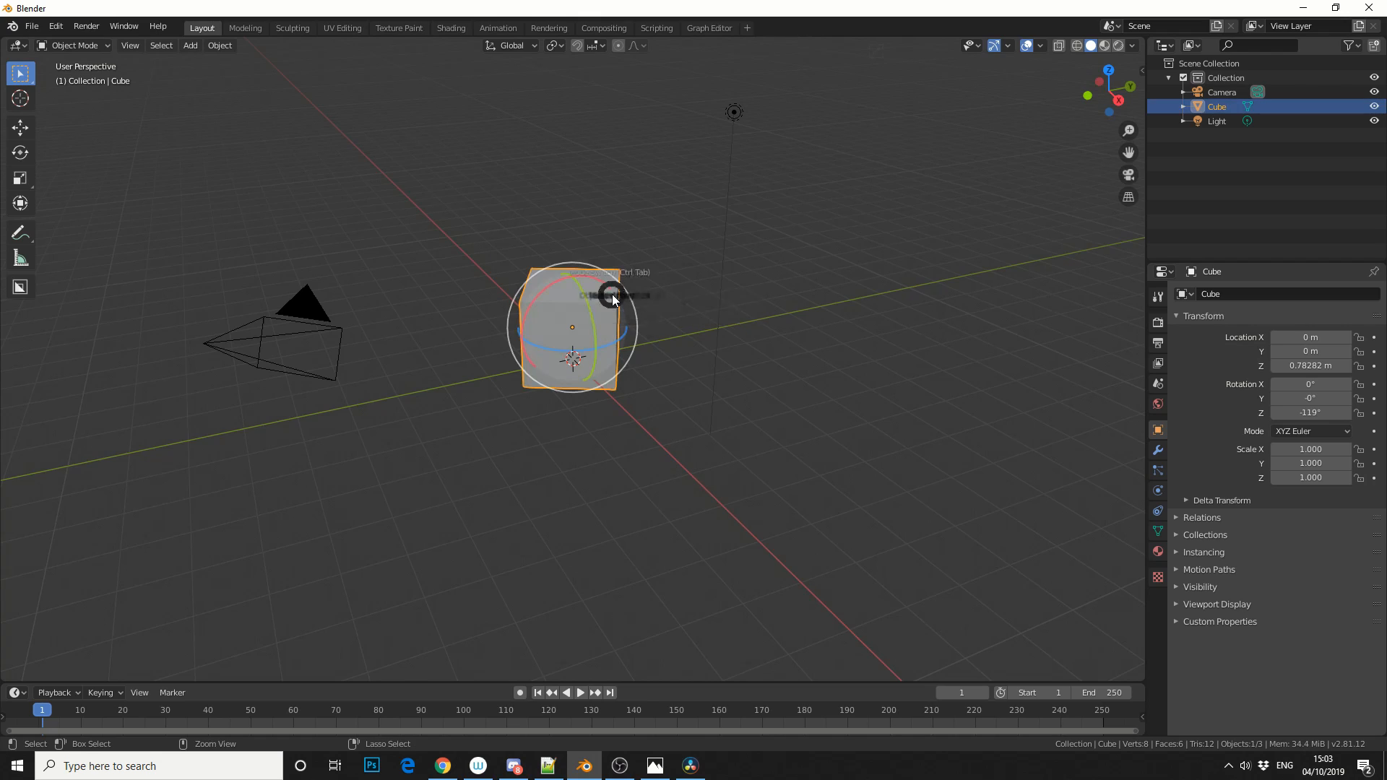
{"action": "key", "text": "Tab"}
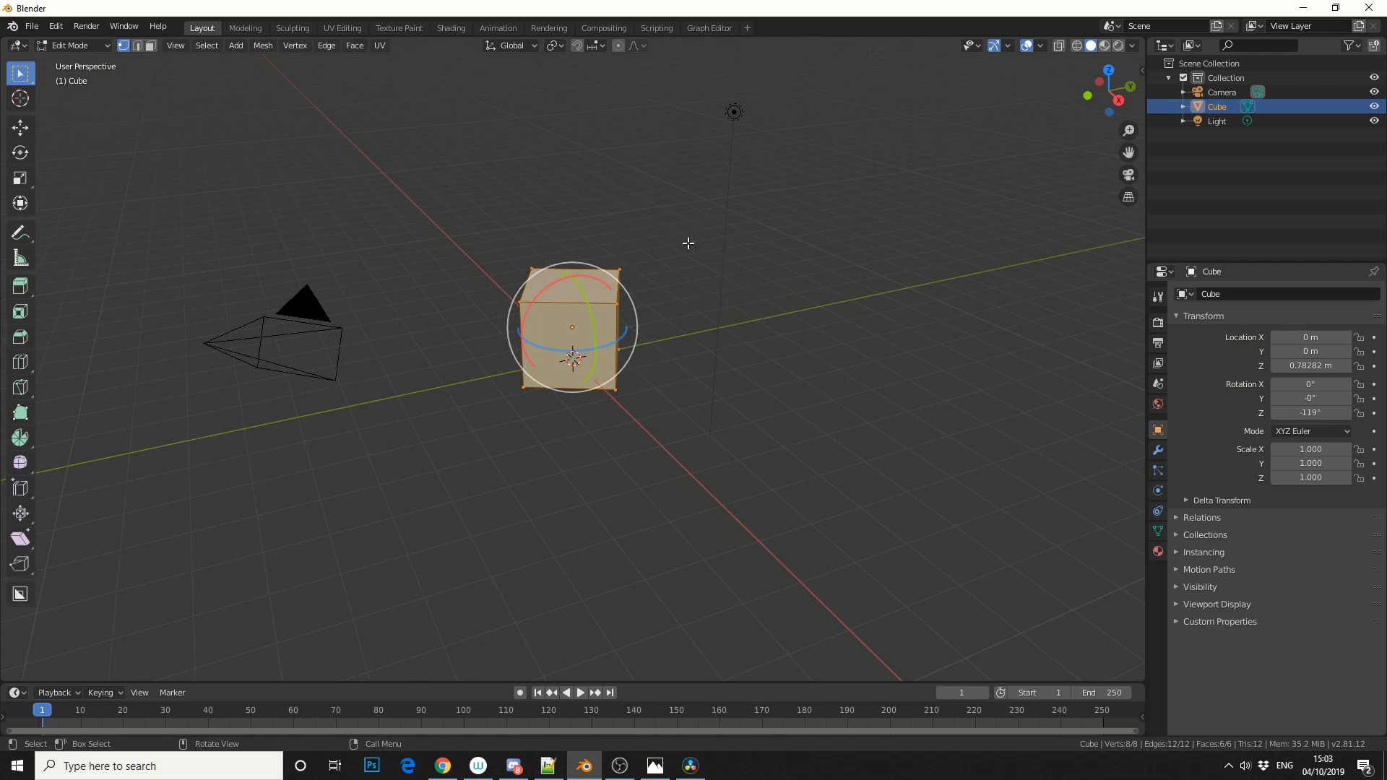